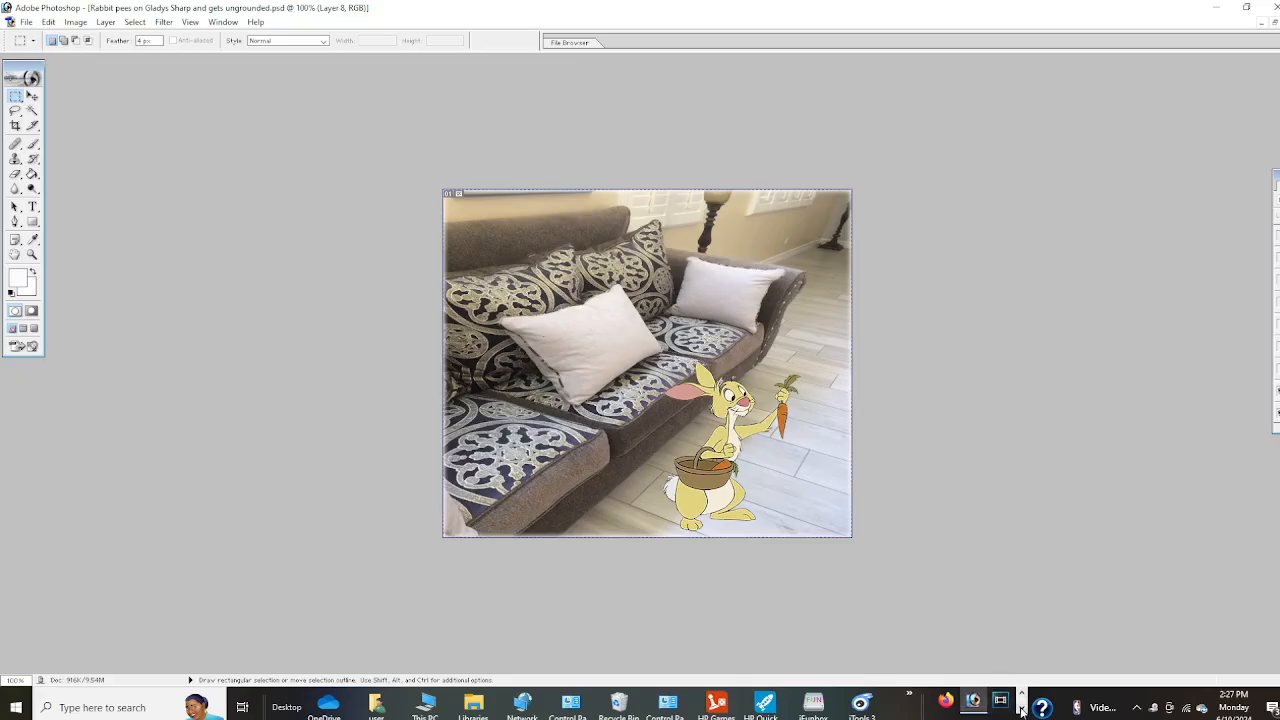
- Toggle layer visibility to show the backyard, woman and yellow stream layers while hiding the sofa
{"action": "left_click", "coordinate": [980, 700]}
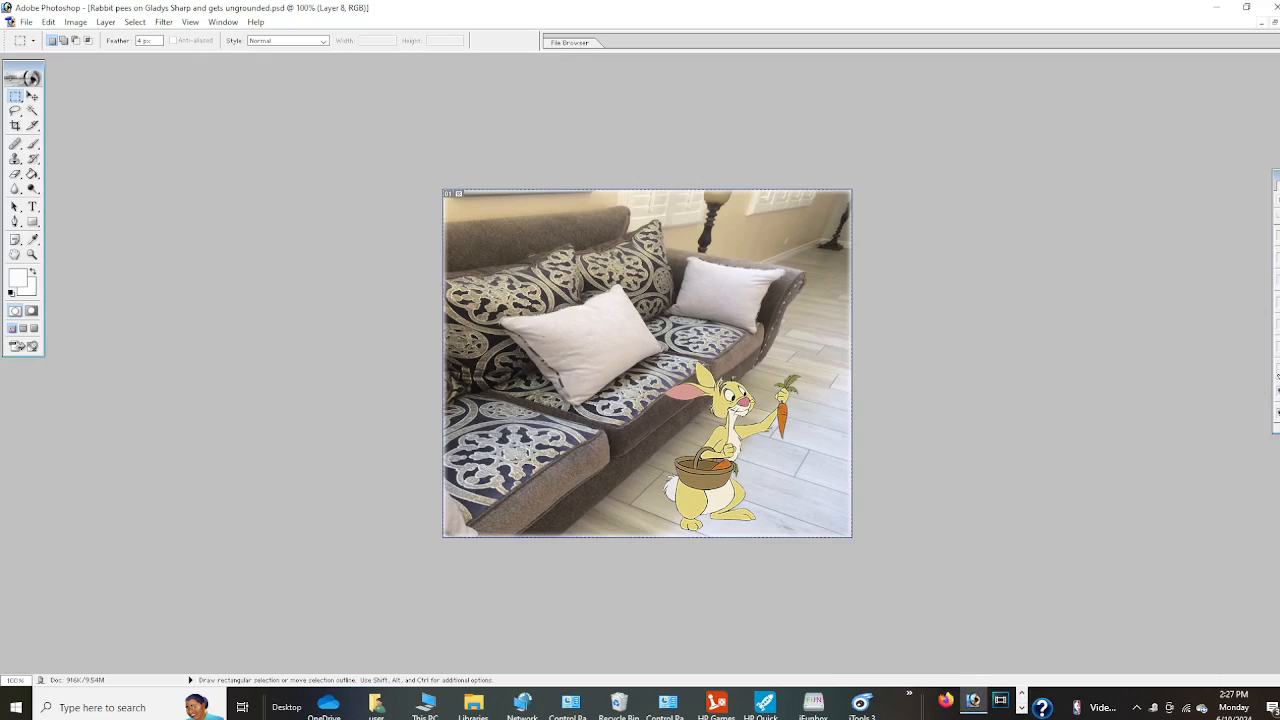
{"action": "mouse_move", "coordinate": [1274, 388]}
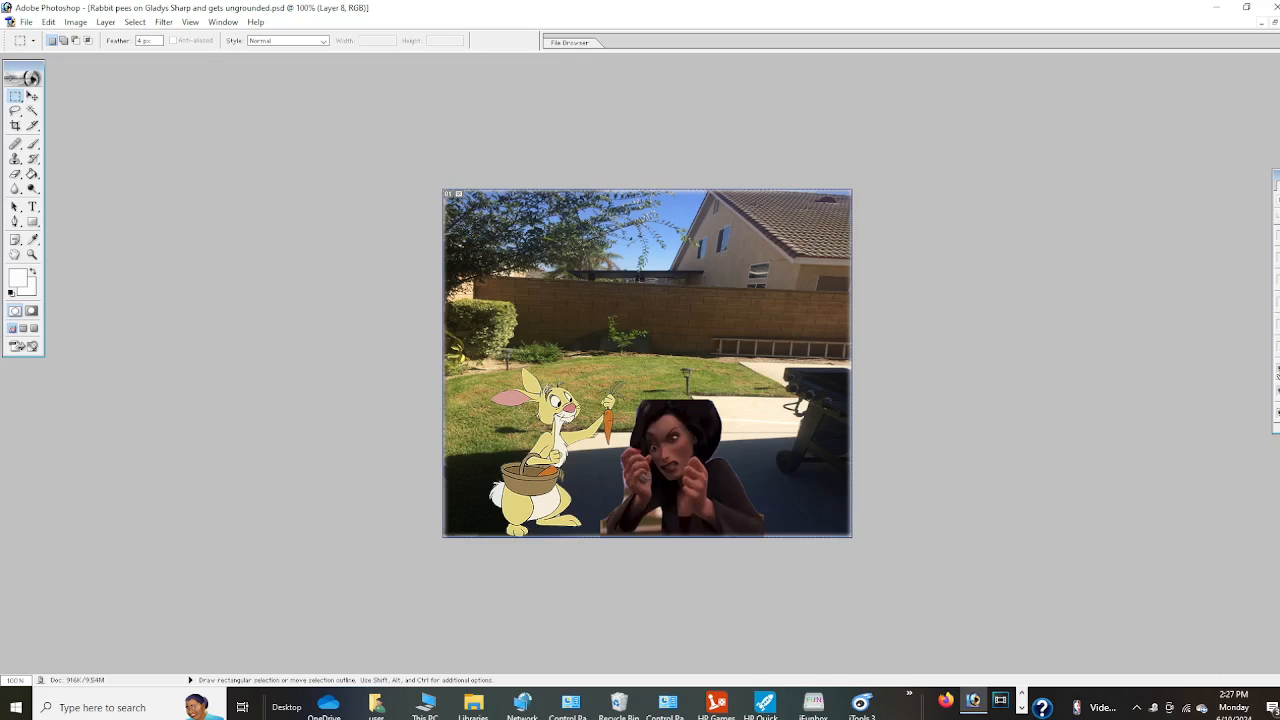
{"action": "mouse_move", "coordinate": [1276, 358]}
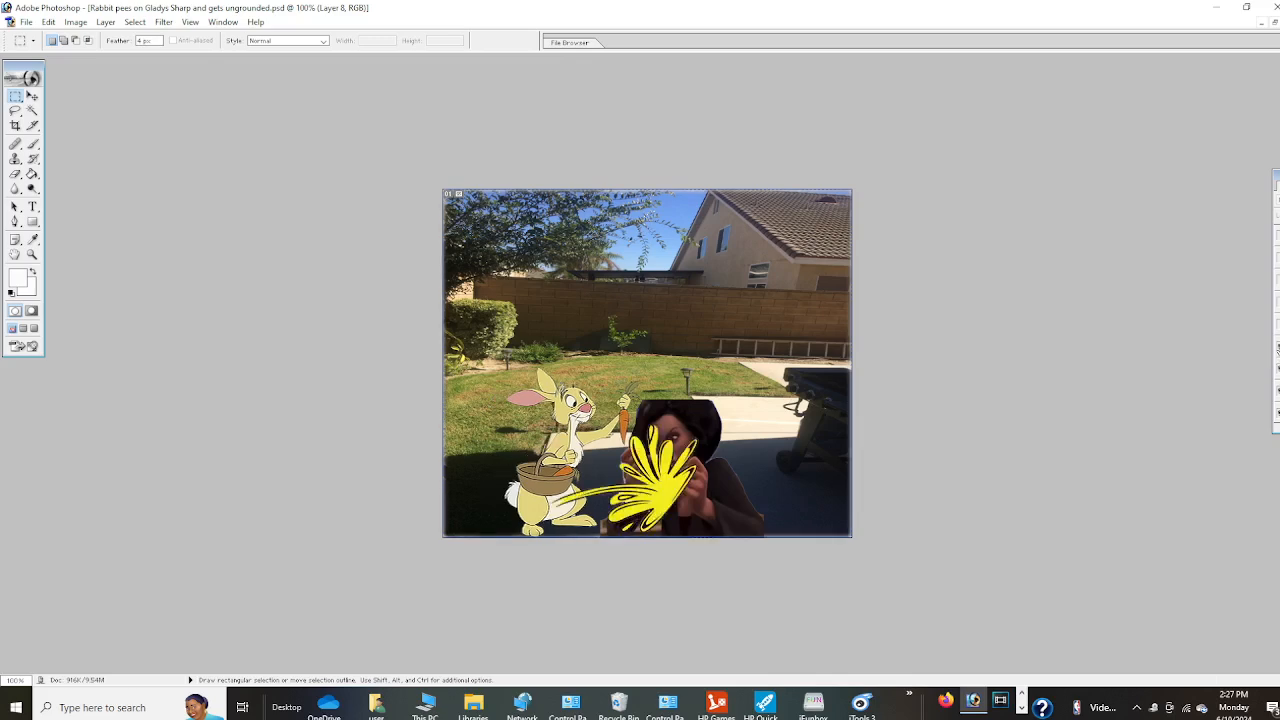
{"action": "mouse_move", "coordinate": [1234, 347]}
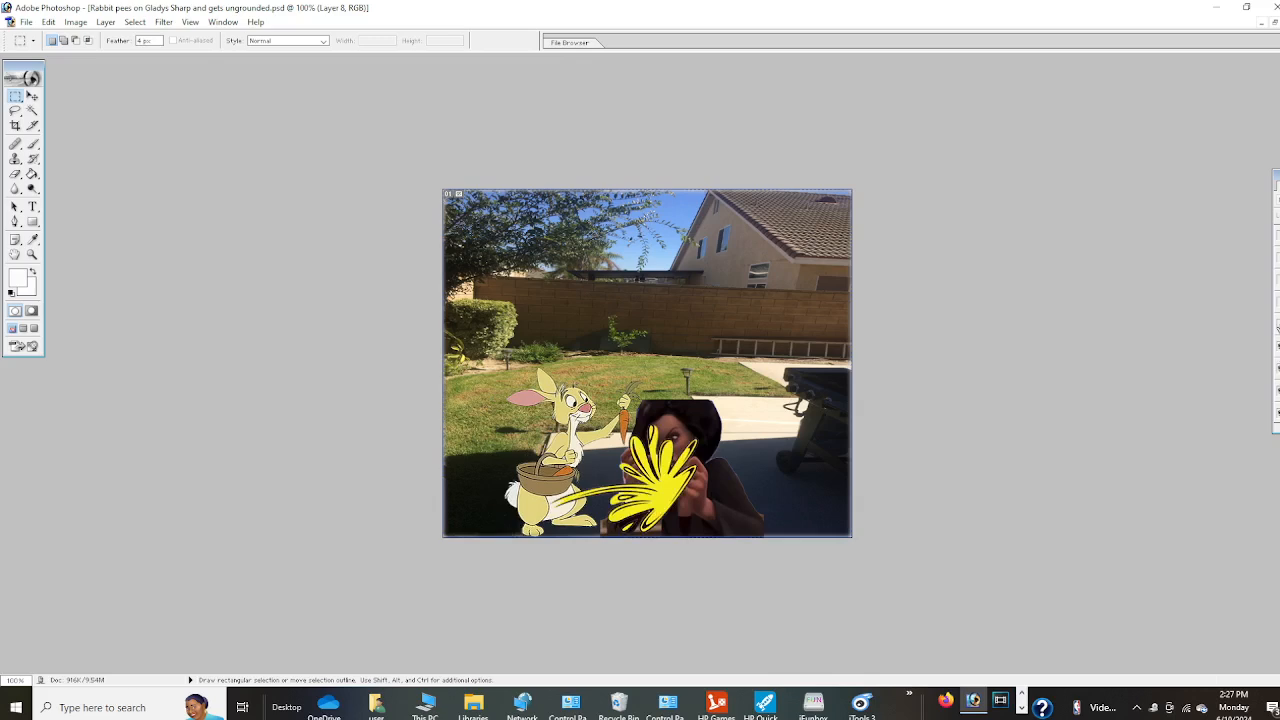
{"action": "mouse_move", "coordinate": [1270, 340]}
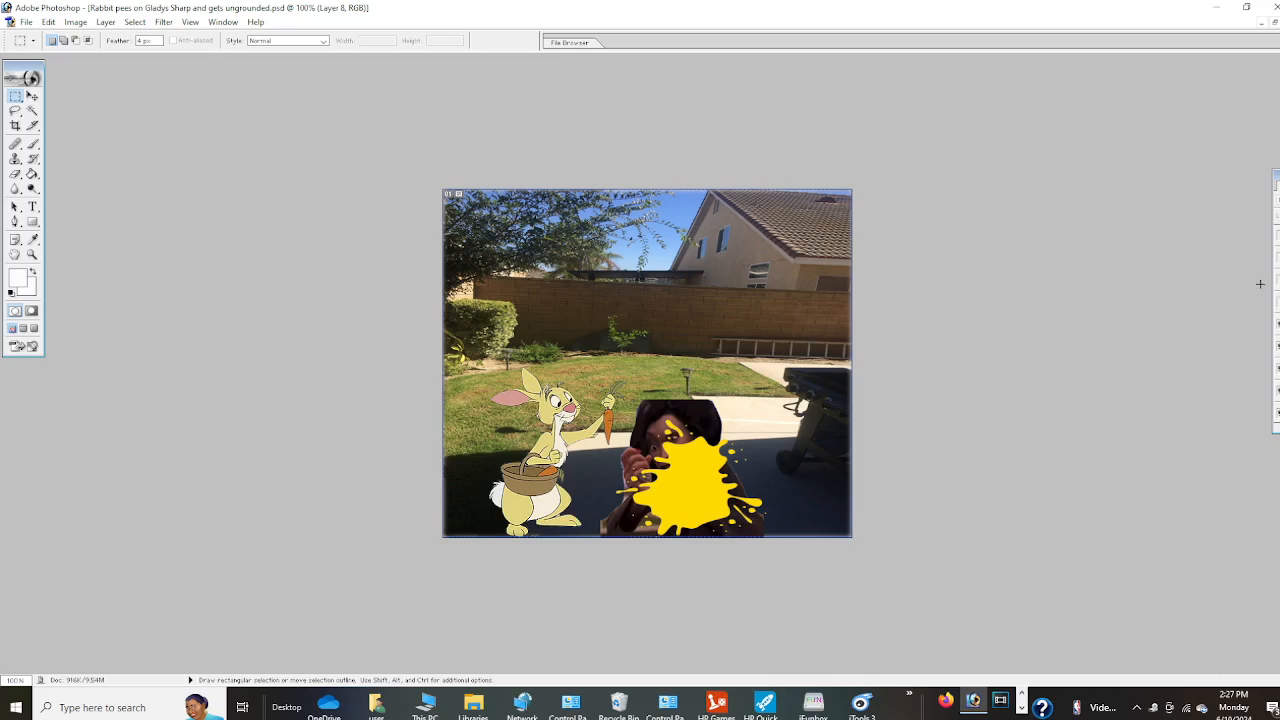
{"action": "mouse_move", "coordinate": [1268, 305]}
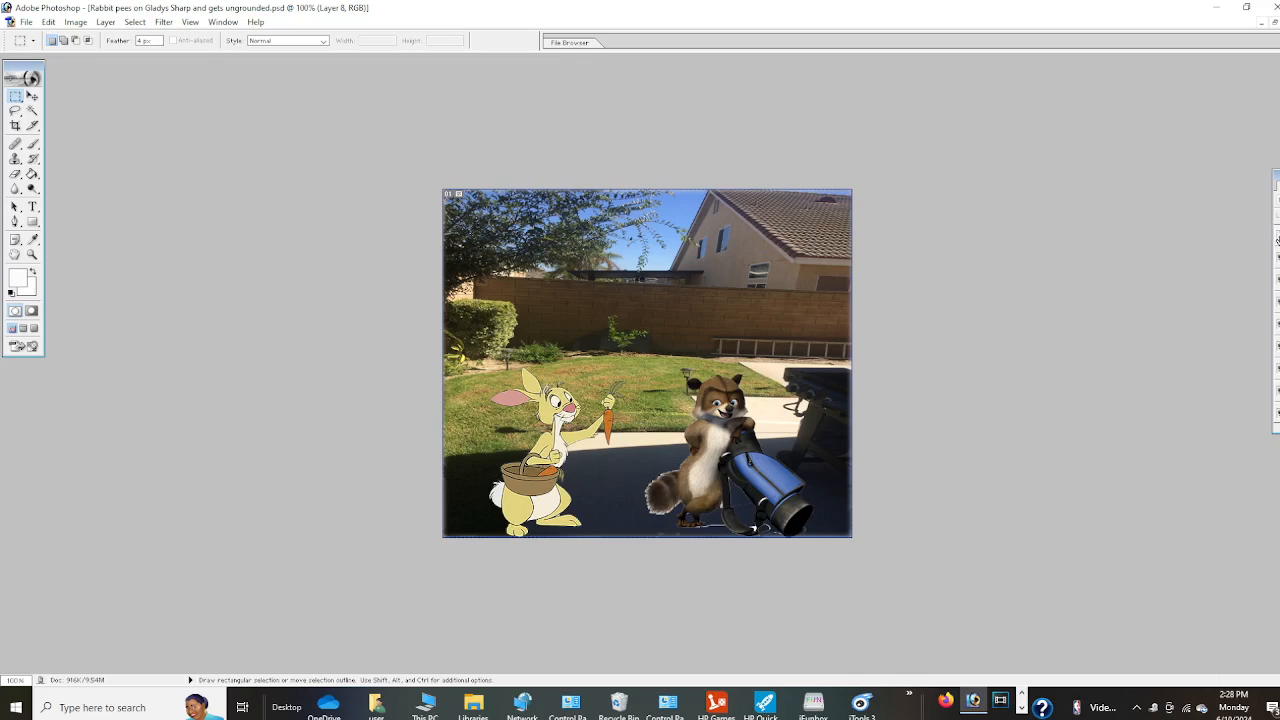
{"action": "mouse_move", "coordinate": [1276, 238]}
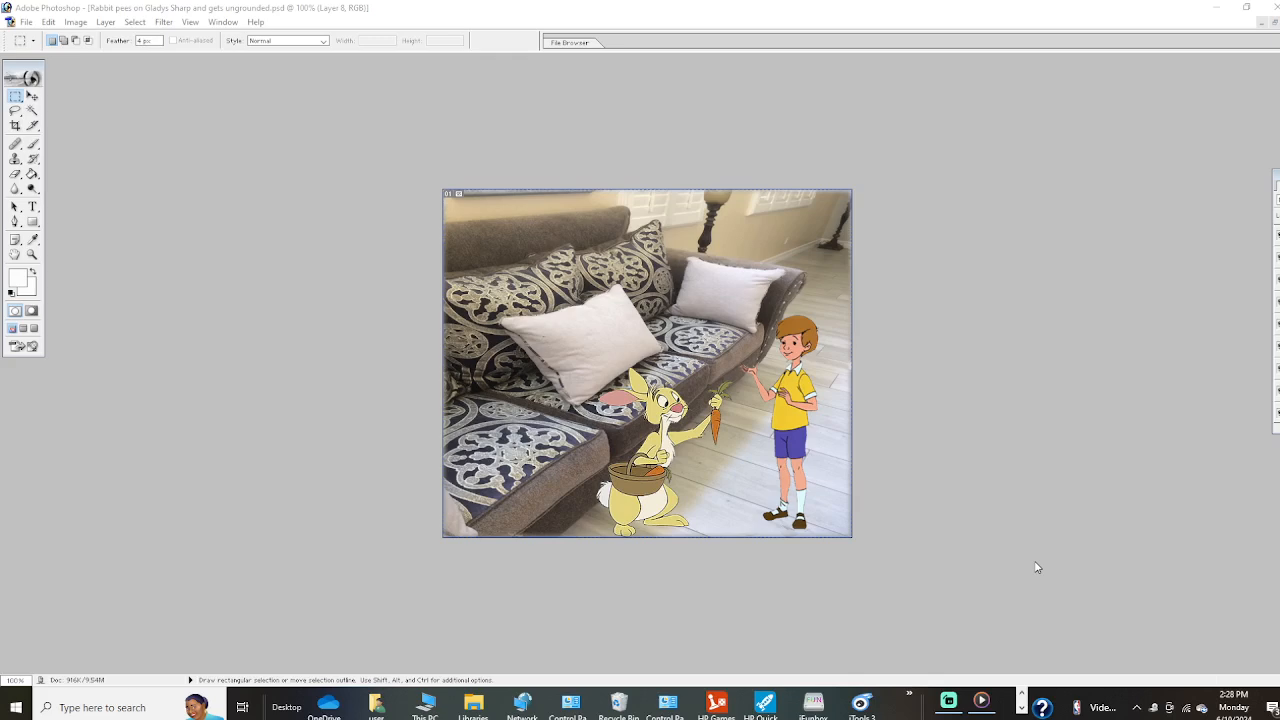
{"action": "mouse_move", "coordinate": [990, 591]}
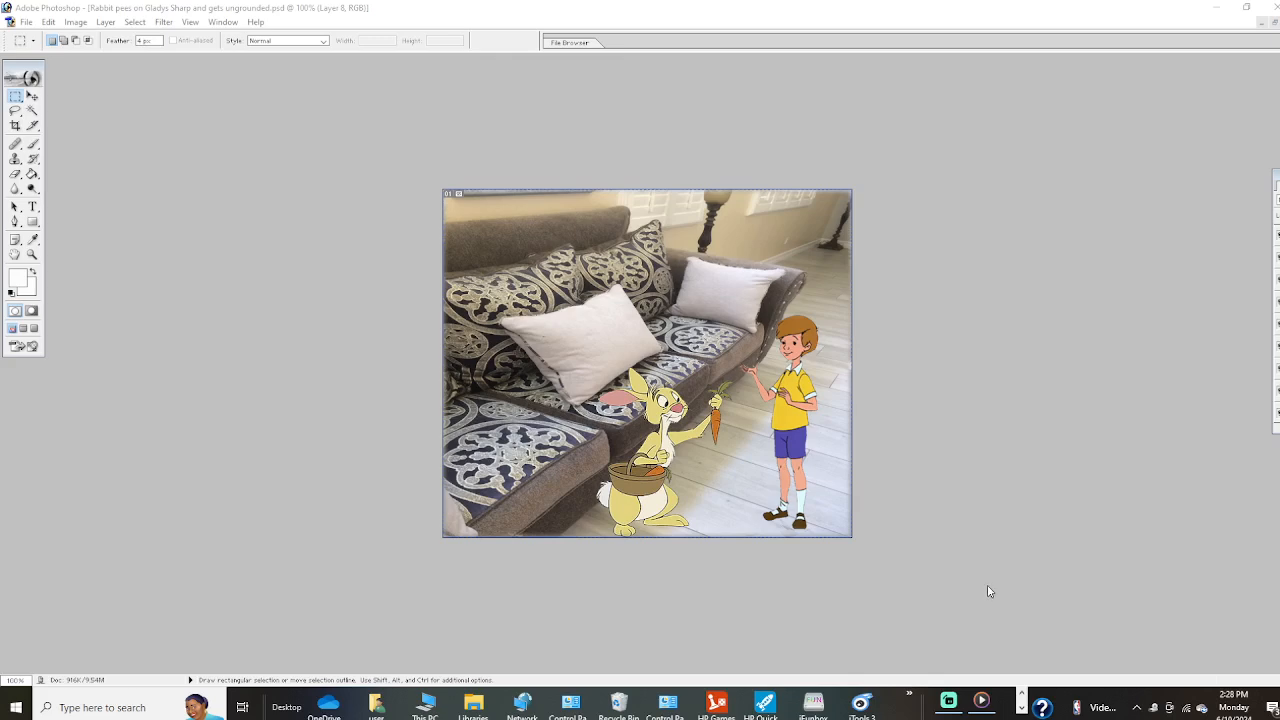